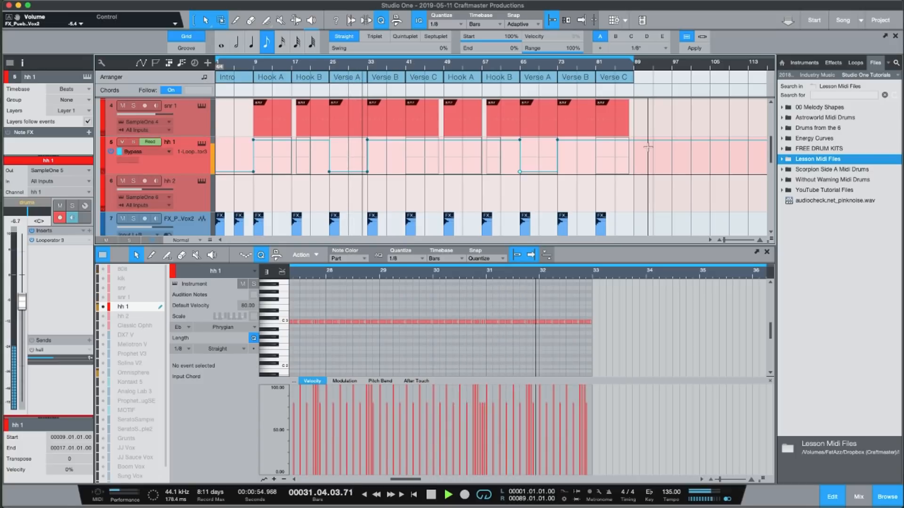
# Scroll the track list to the band bus and open the mixing console.
pyautogui.click(429, 495)
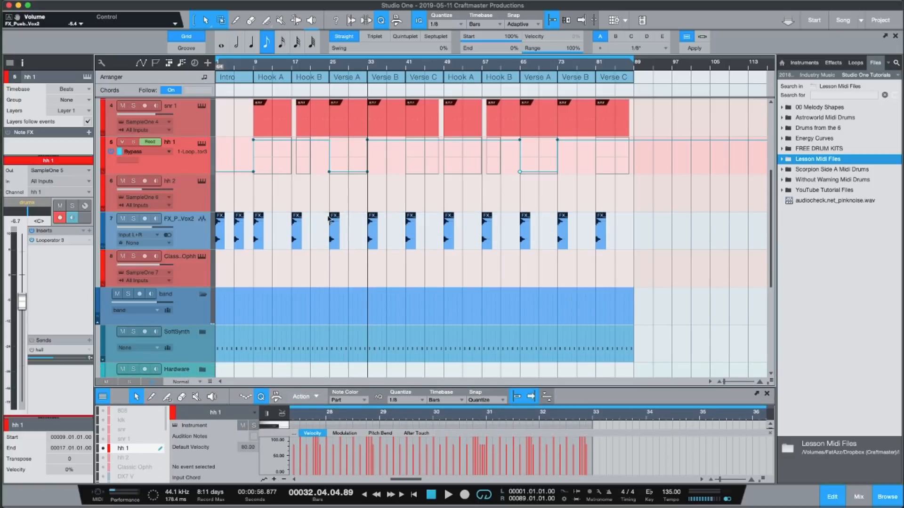
pyautogui.scroll(-3)
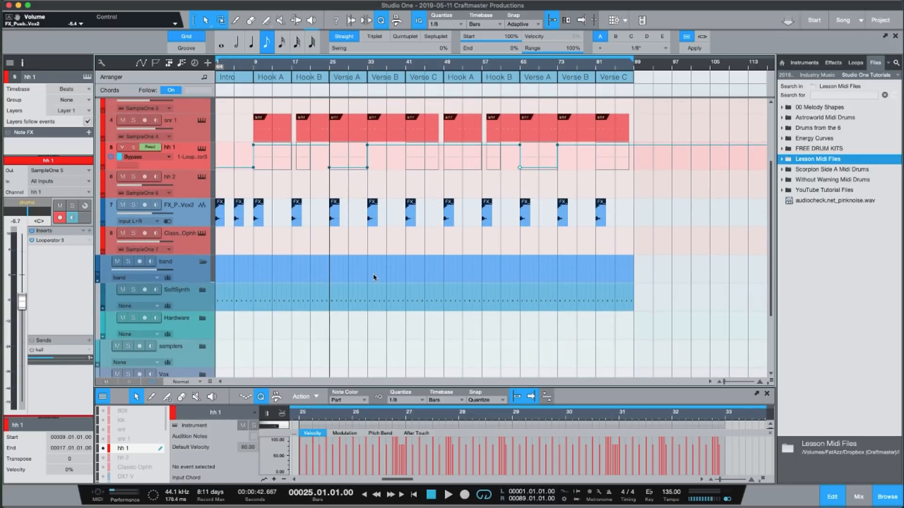
pyautogui.click(858, 496)
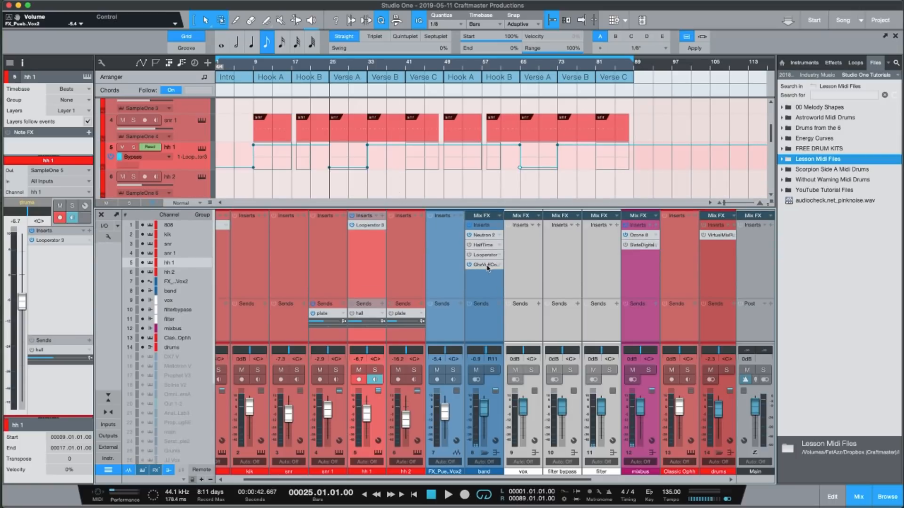
# Clear the band bus insert and search 'loop' in the effects list to add Looperator.
pyautogui.rightClick(483, 264)
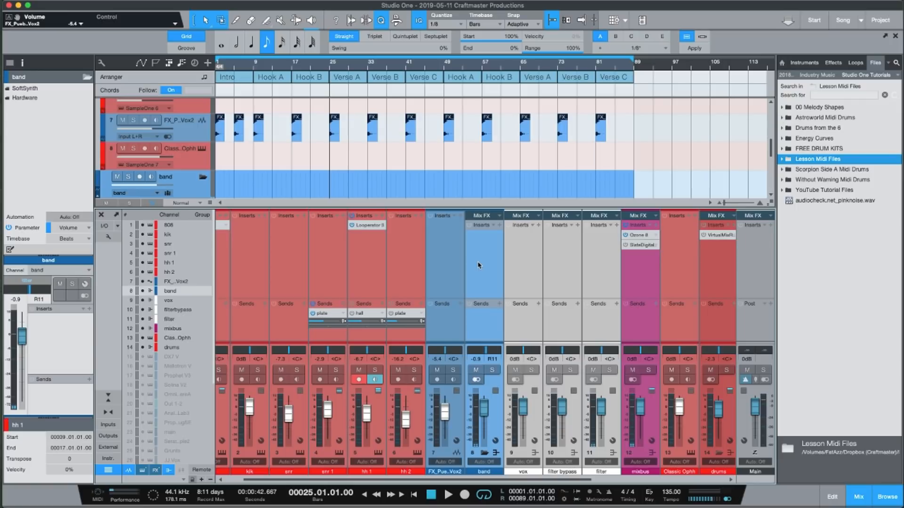
pyautogui.click(500, 225)
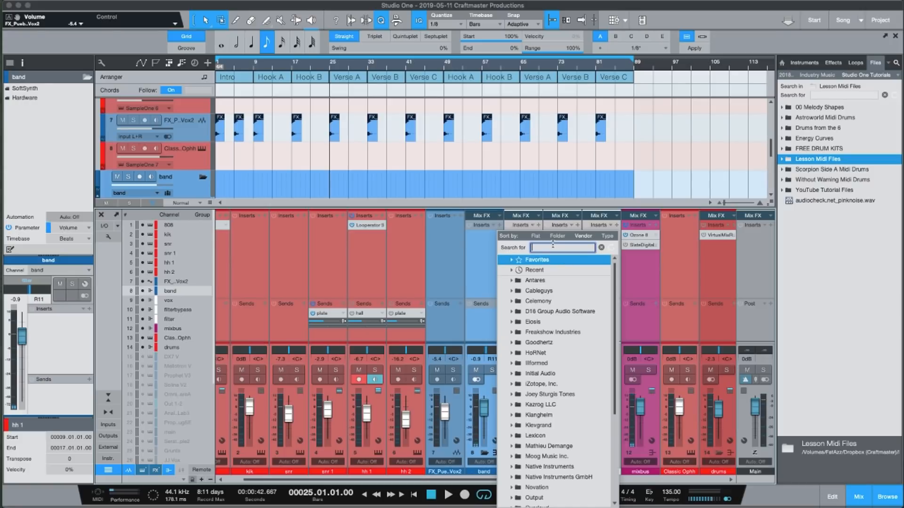
pyautogui.write('loop')
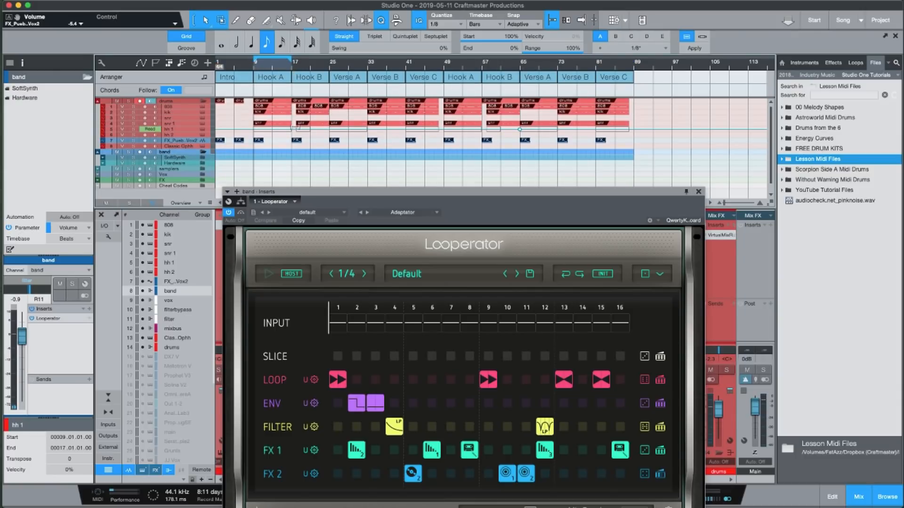
# Open Looperator's Reverse preset folder and try the Tapestop Reverse preset.
pyautogui.click(406, 273)
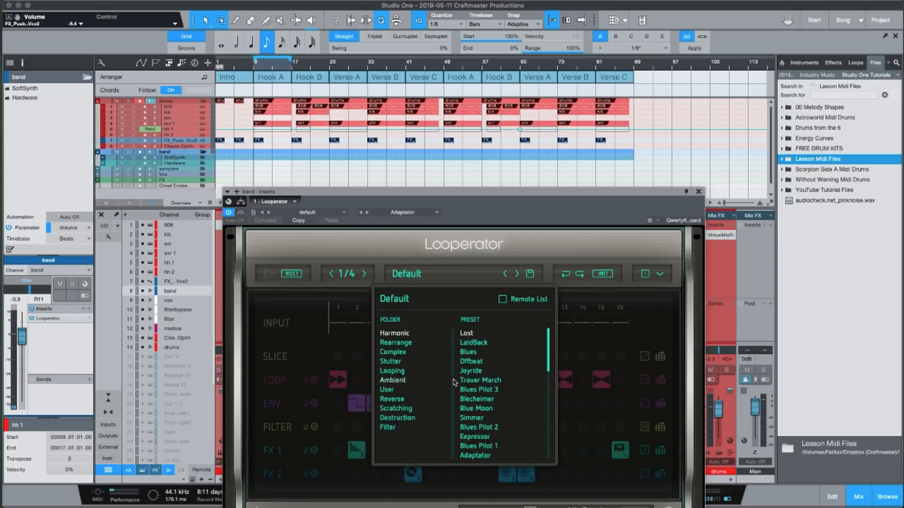
pyautogui.moveTo(426, 401)
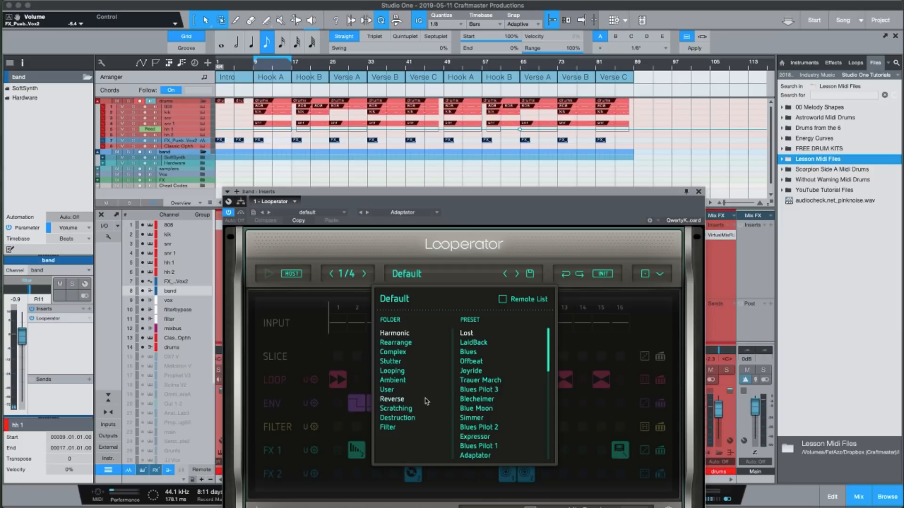
pyautogui.click(391, 398)
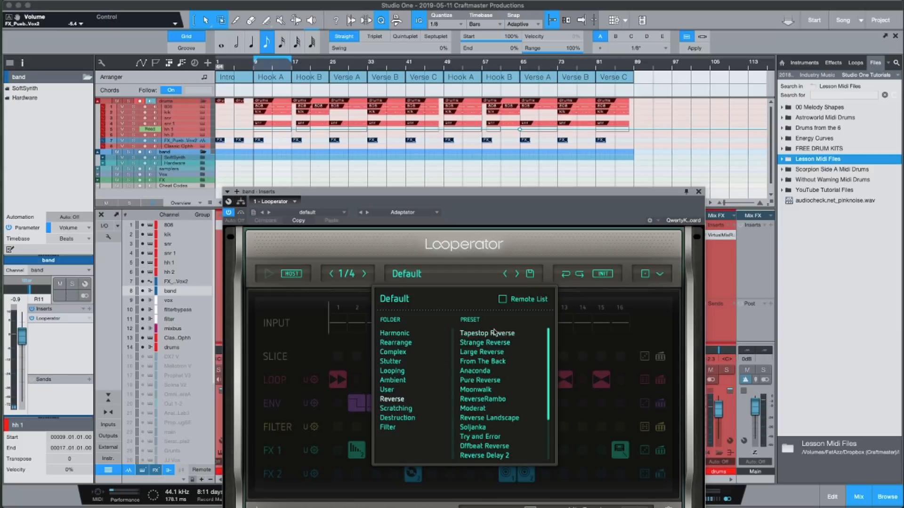
pyautogui.click(486, 333)
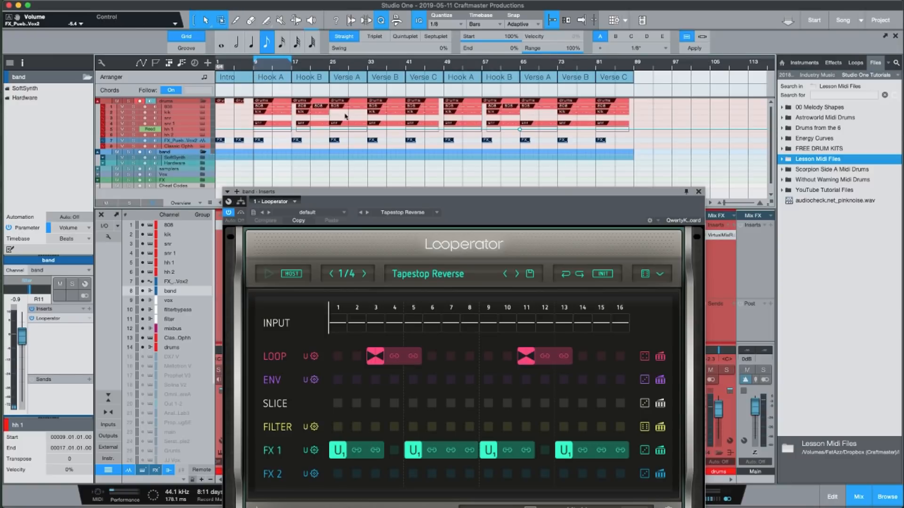
pyautogui.click(267, 273)
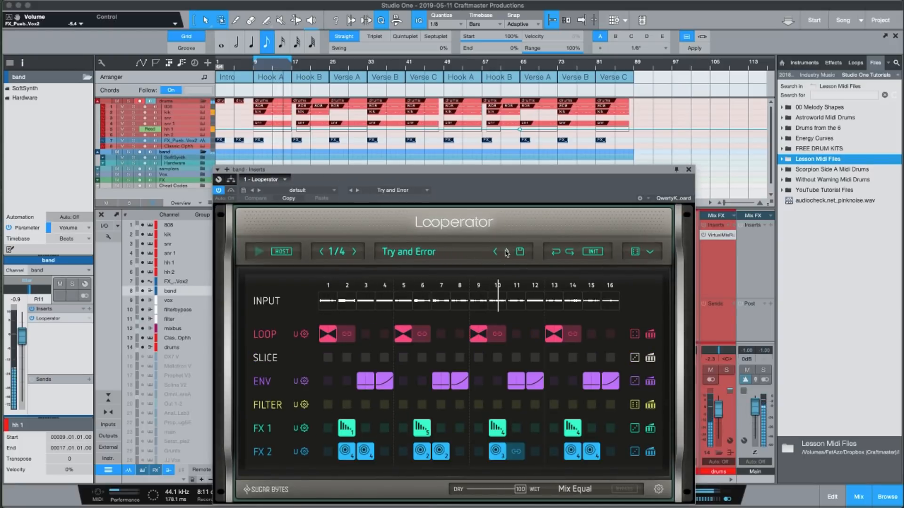
# Step through the next several Looperator presets one by one.
pyautogui.click(495, 251)
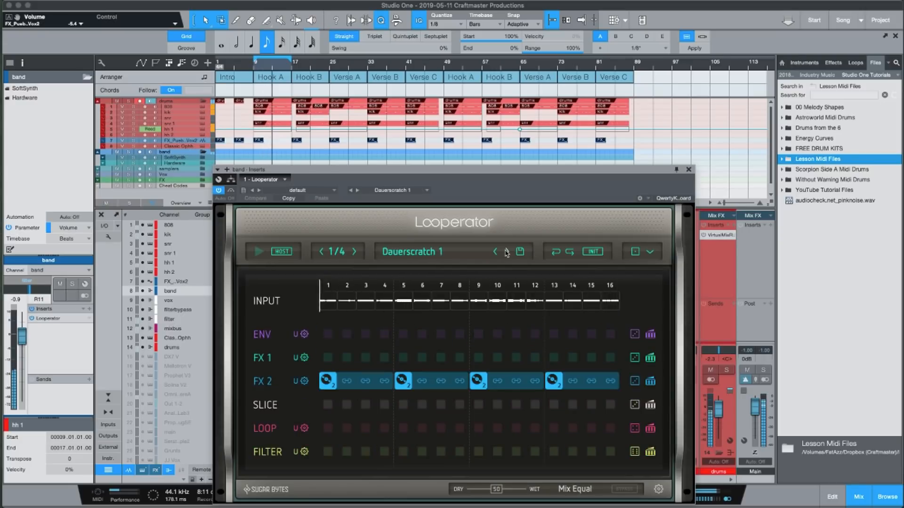
pyautogui.click(493, 252)
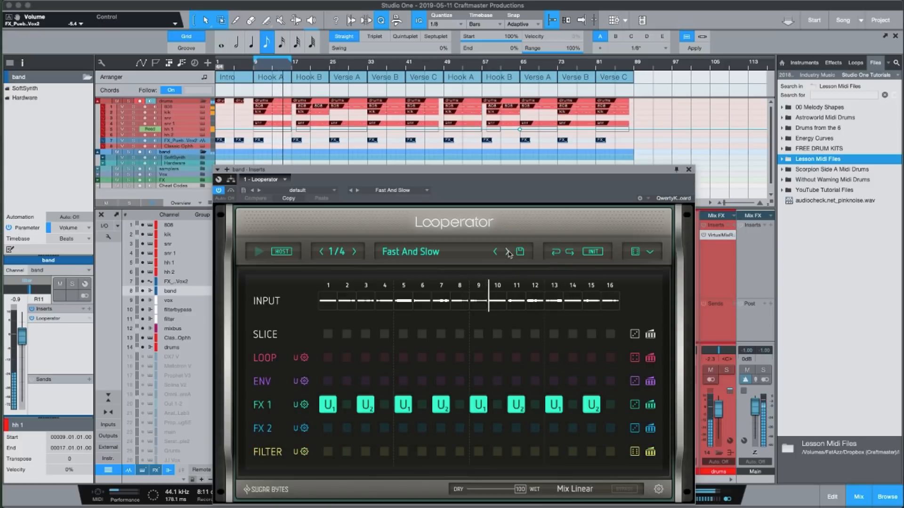
pyautogui.click(493, 252)
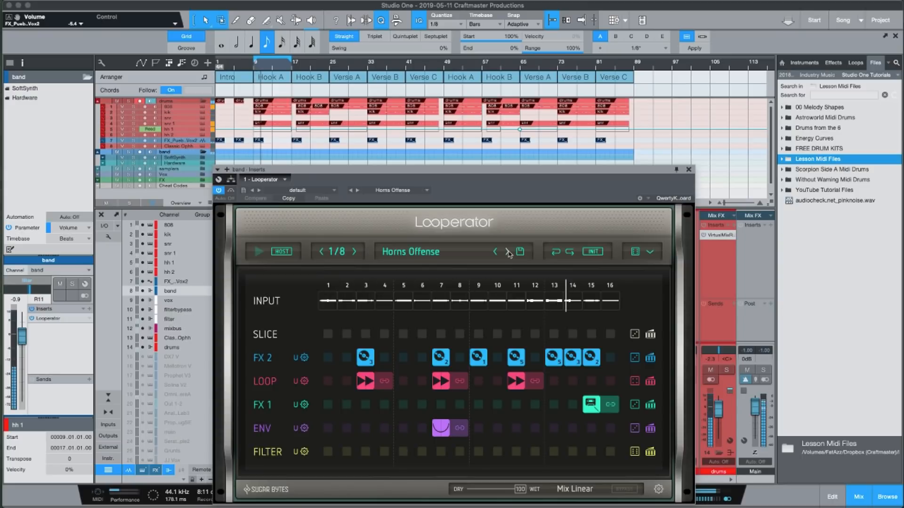
pyautogui.click(495, 251)
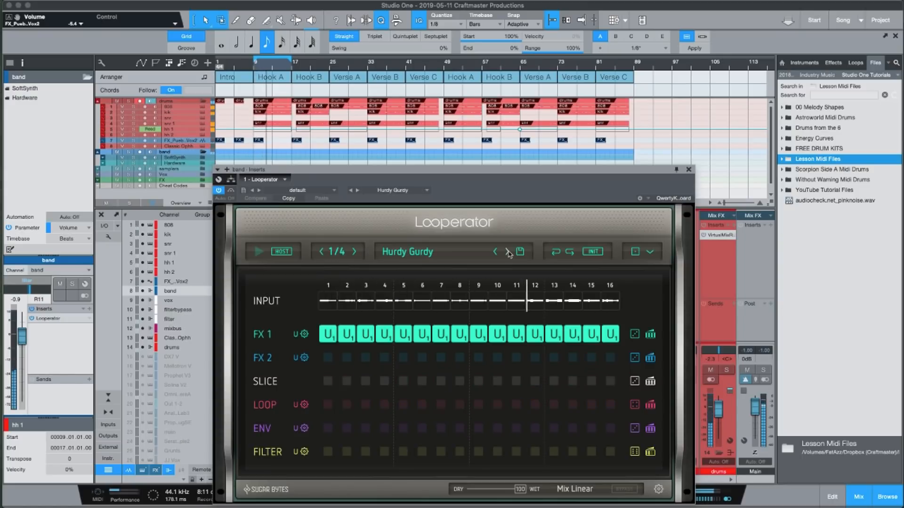
pyautogui.click(493, 251)
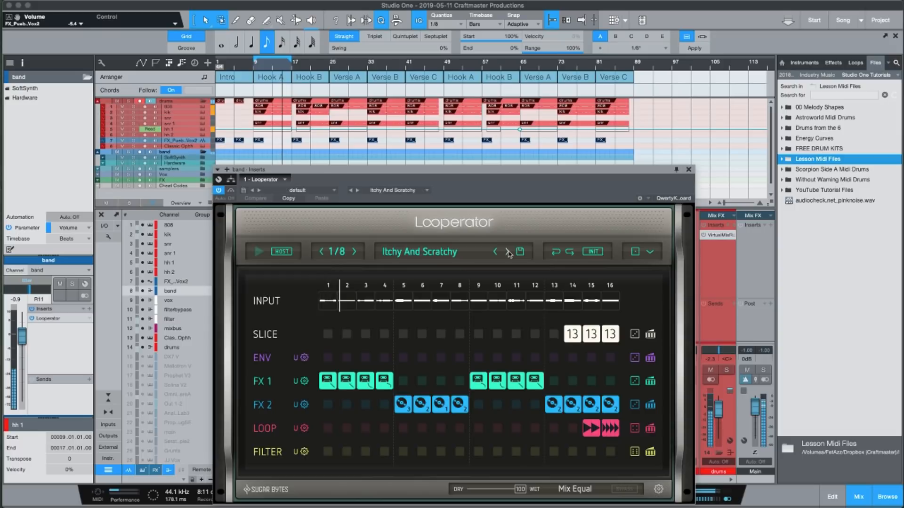
pyautogui.click(494, 251)
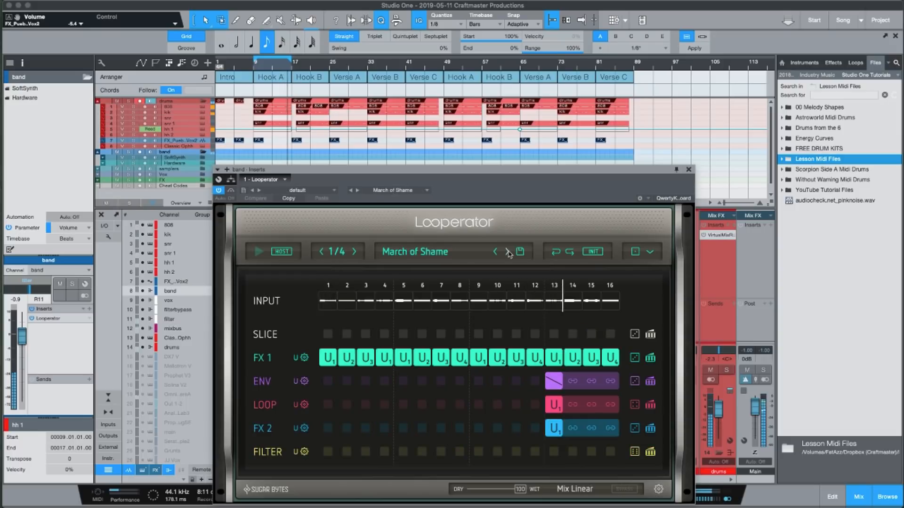
pyautogui.click(495, 252)
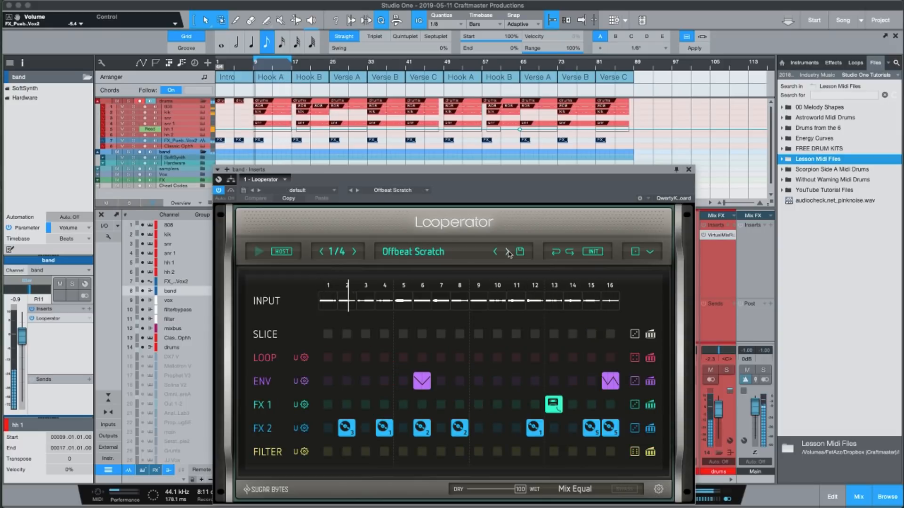
# Audition Reverse Delay 2 and Offbeat Reverse, then load the Try and Error preset.
pyautogui.click(495, 251)
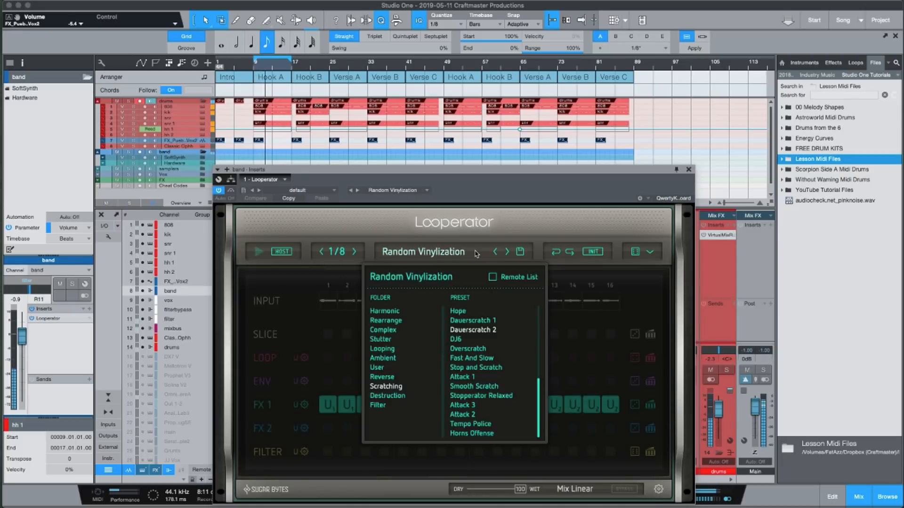
pyautogui.click(382, 377)
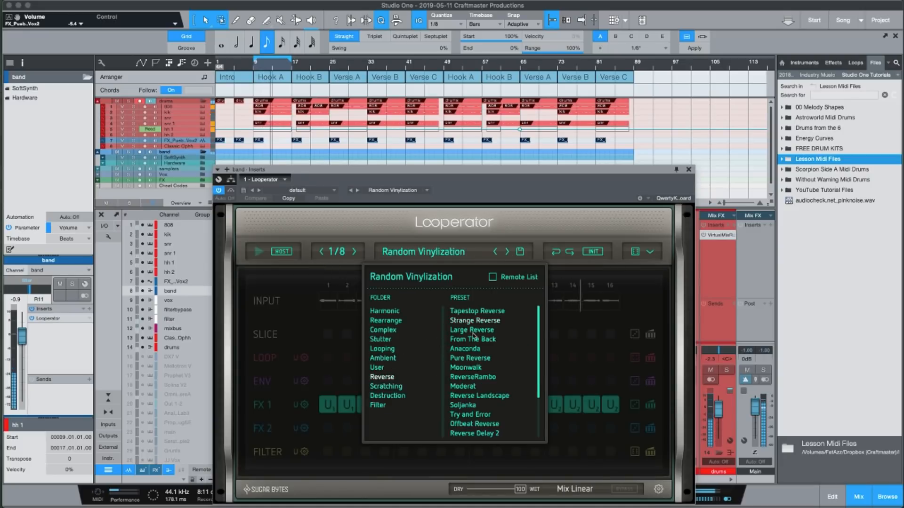
pyautogui.click(474, 433)
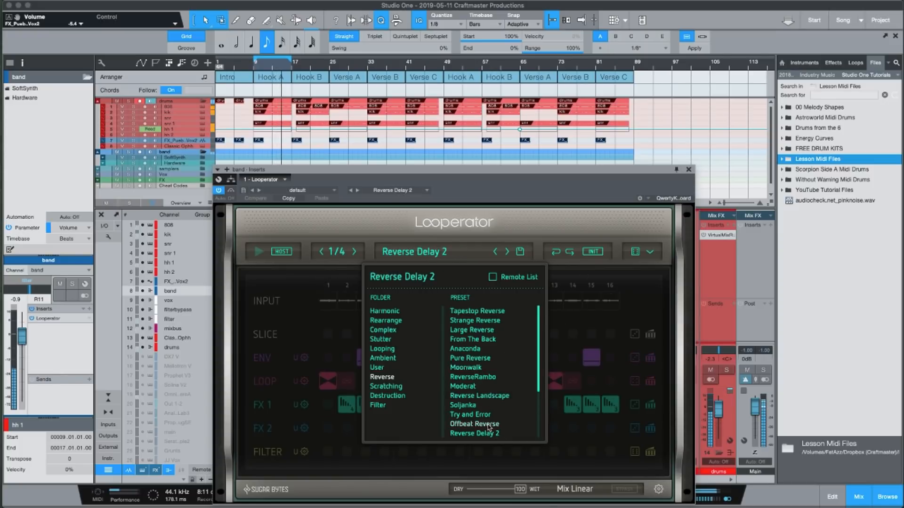
pyautogui.click(473, 424)
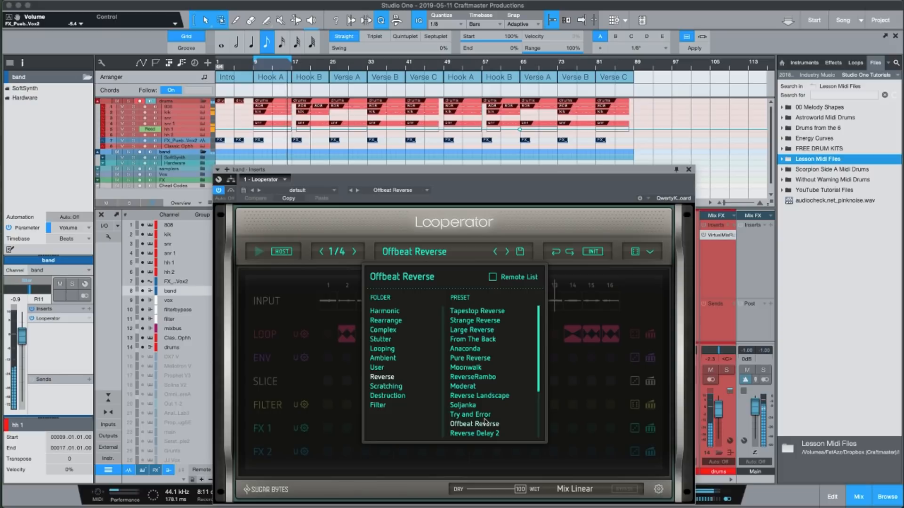
pyautogui.click(469, 414)
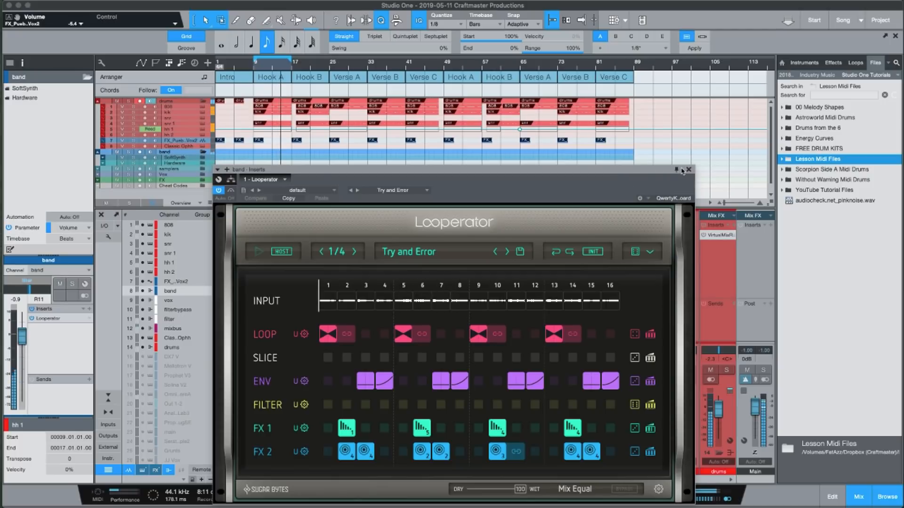
# Close Looperator, loop and play the second Verse A, then reopen Looperator on the band bus.
pyautogui.click(690, 169)
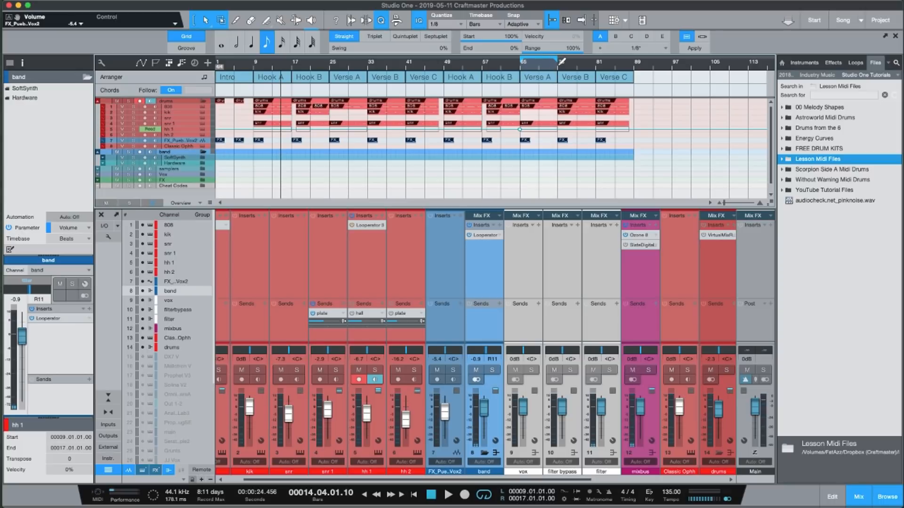
pyautogui.click(525, 72)
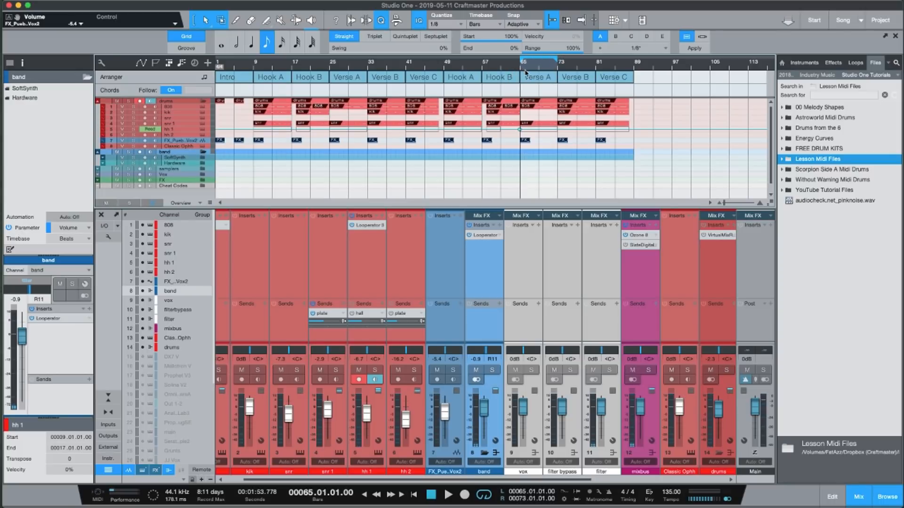
pyautogui.click(449, 495)
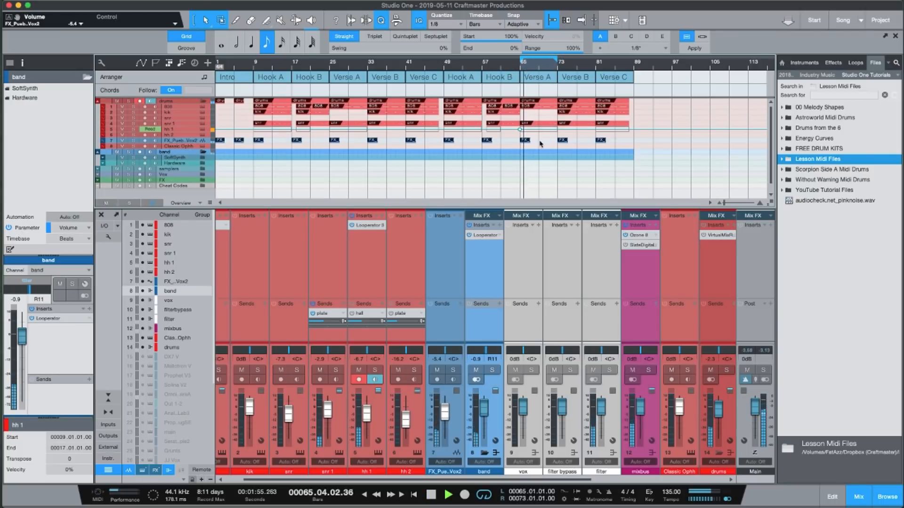
pyautogui.scroll(-3)
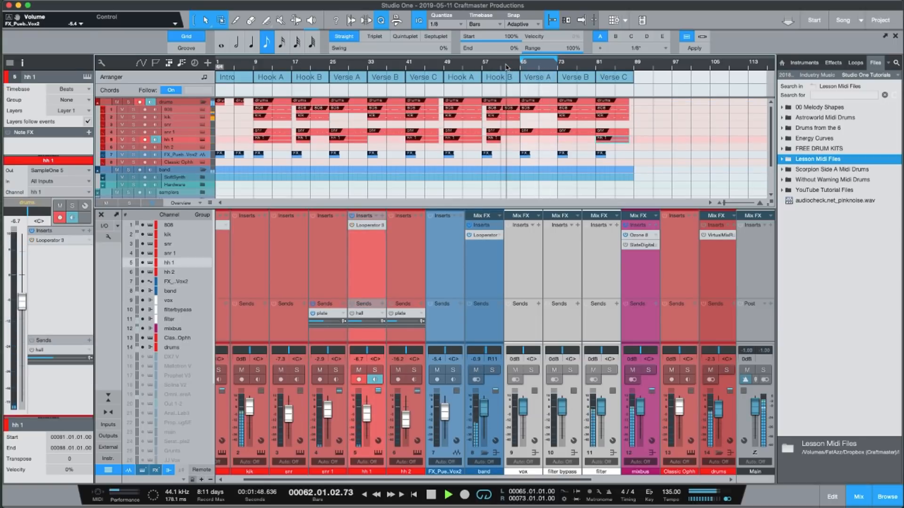
pyautogui.click(449, 495)
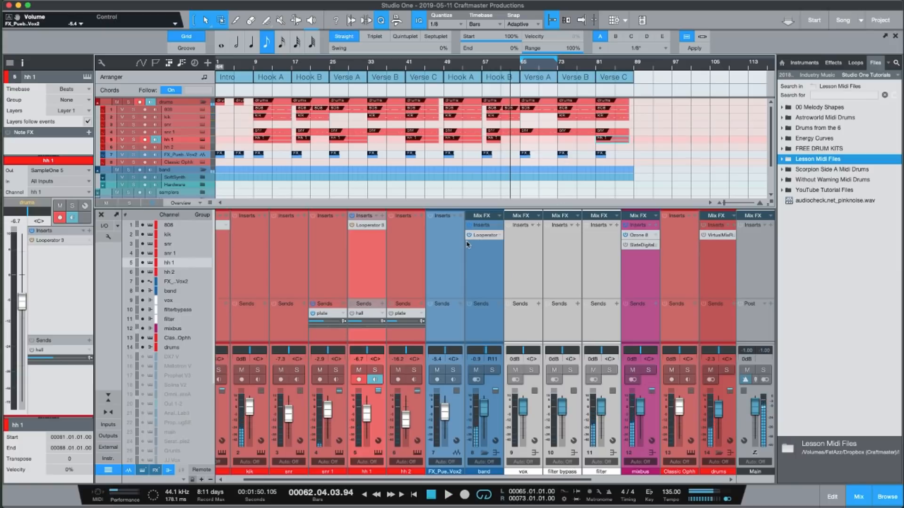
pyautogui.doubleClick(484, 235)
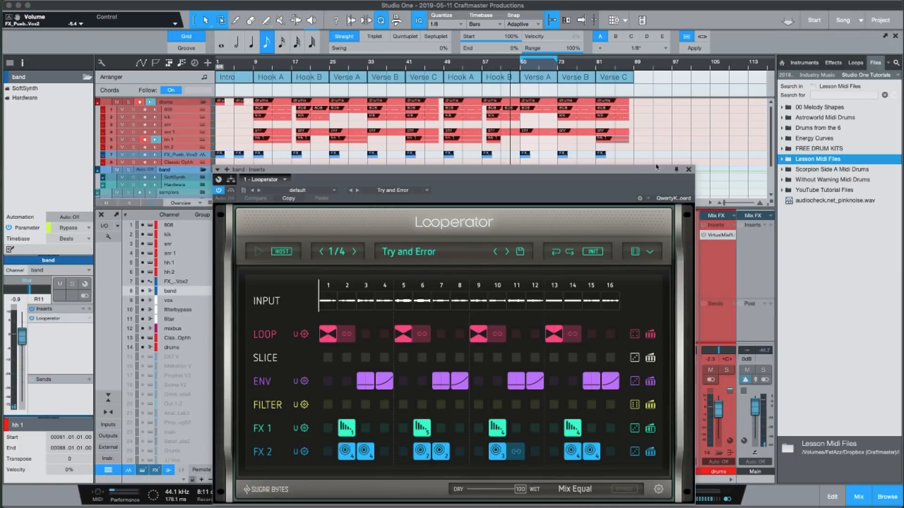
# Close the Looperator editor window.
pyautogui.click(689, 169)
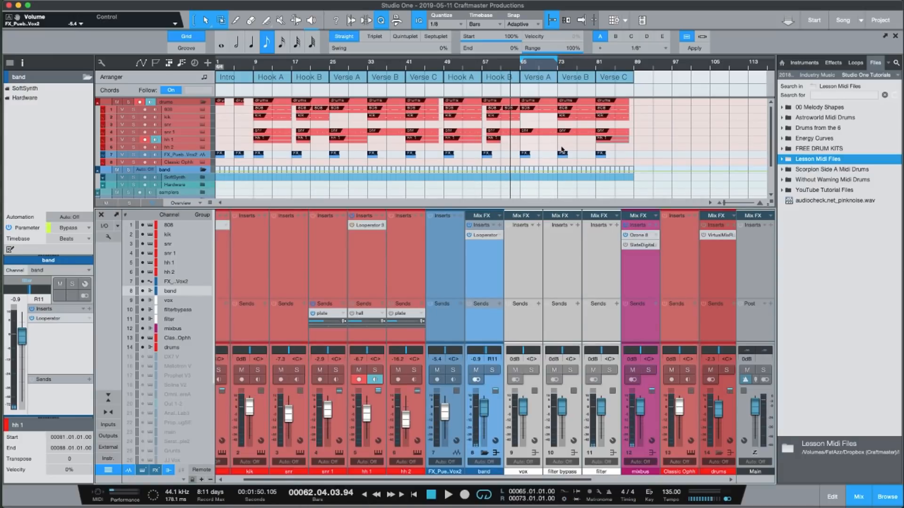
pyautogui.moveTo(519, 173)
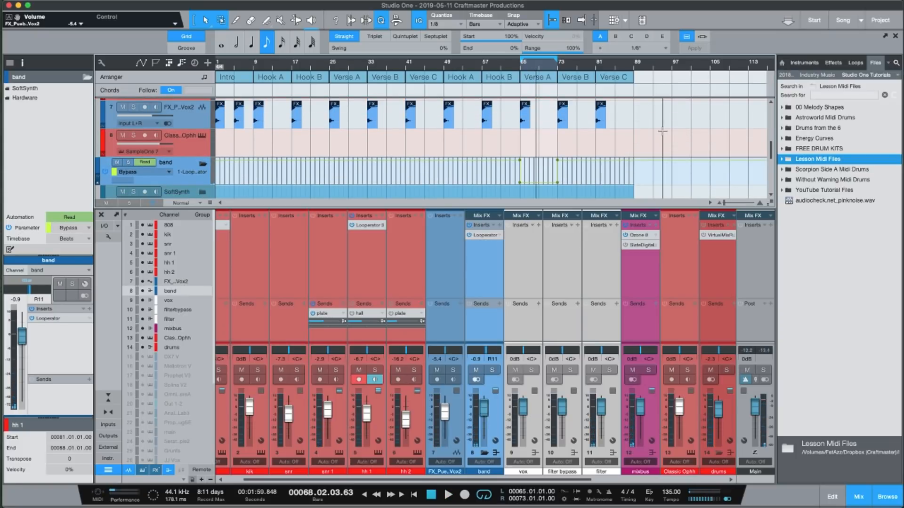
pyautogui.moveTo(502, 236)
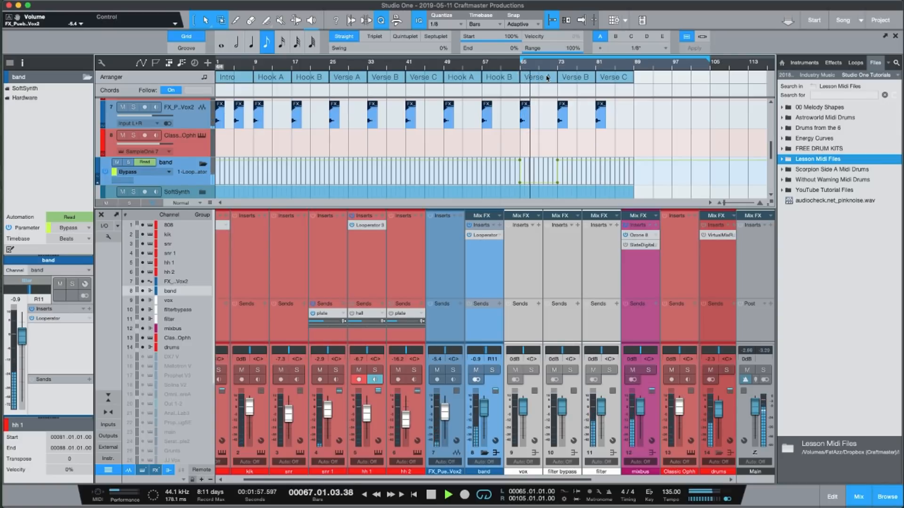
# Fit every track across the whole song, bars 1 to 89, in the arrange view.
pyautogui.click(448, 495)
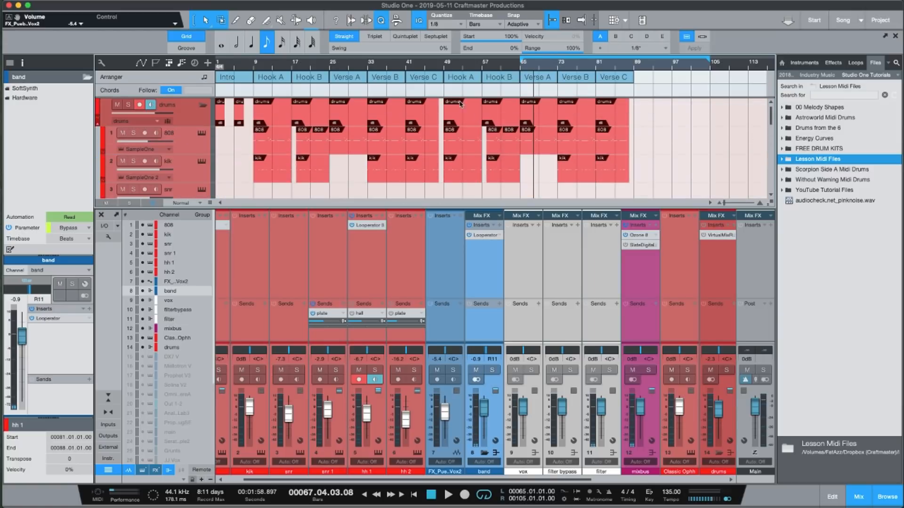
pyautogui.moveTo(427, 85)
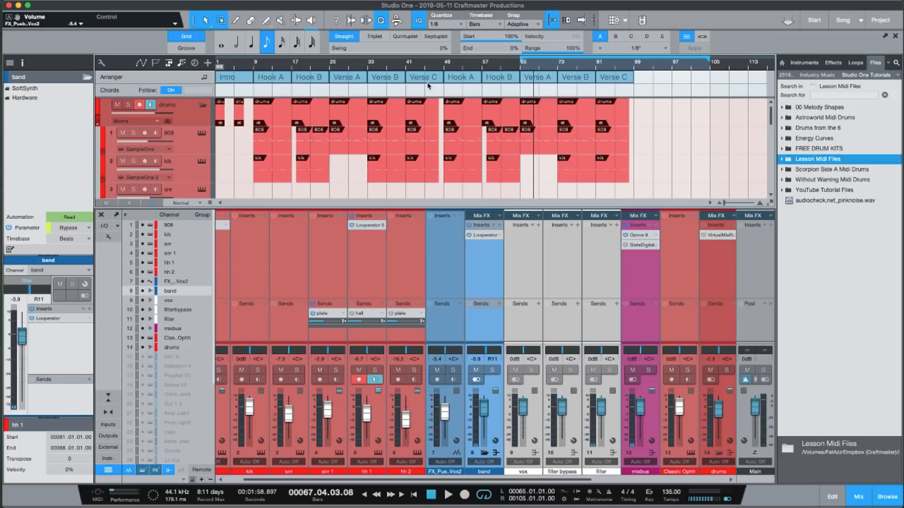
pyautogui.moveTo(534, 84)
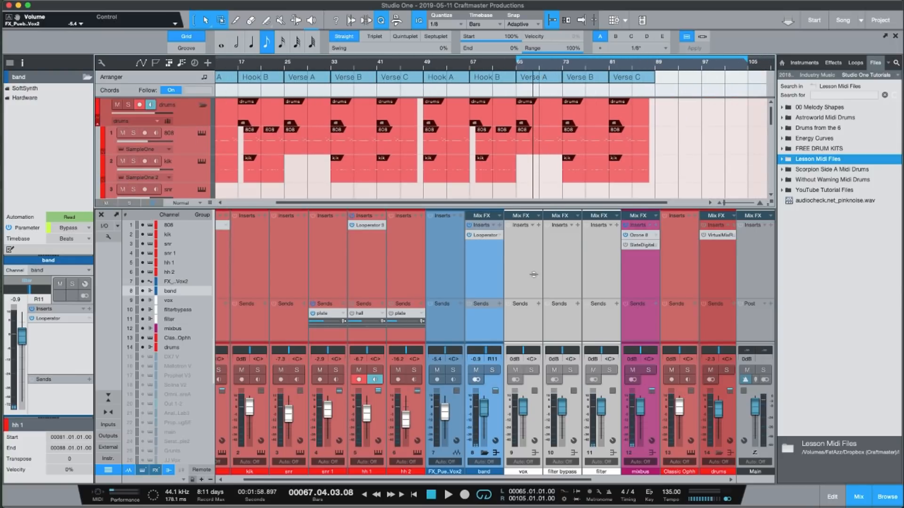
pyautogui.scroll(-3)
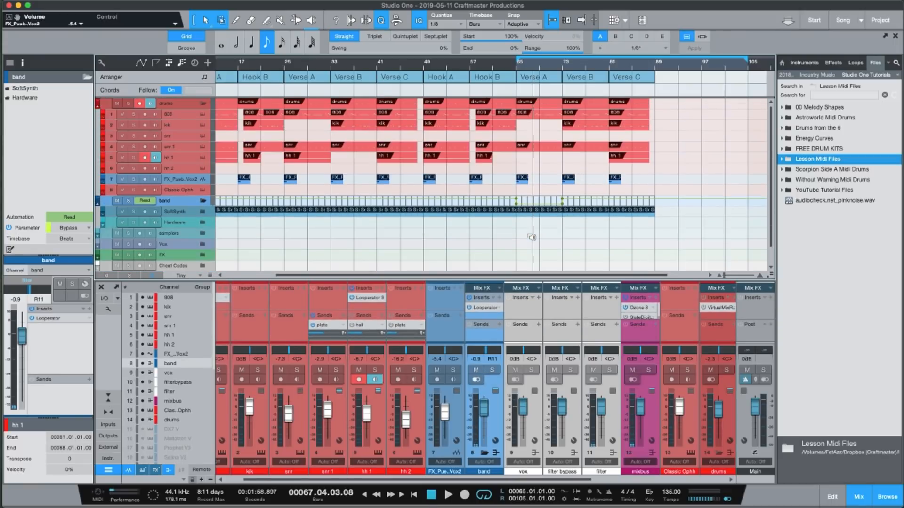
pyautogui.moveTo(739, 77)
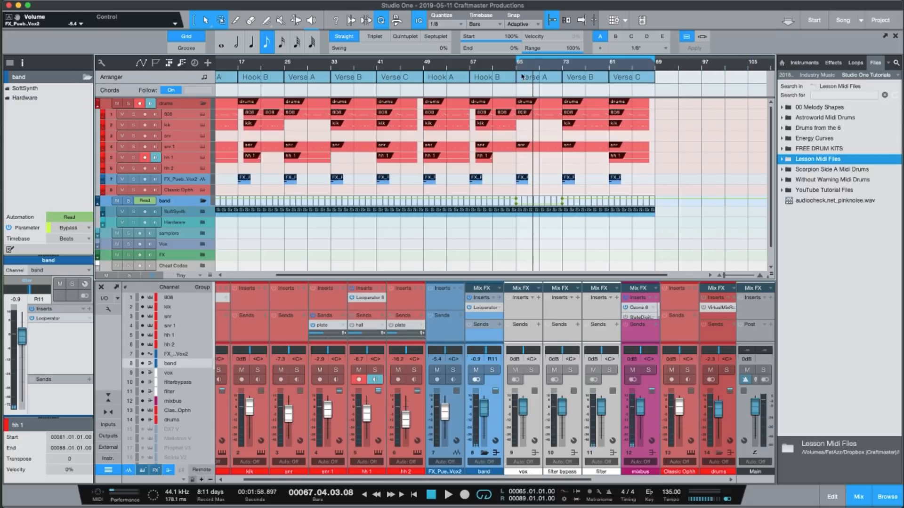
pyautogui.hscroll(-3)
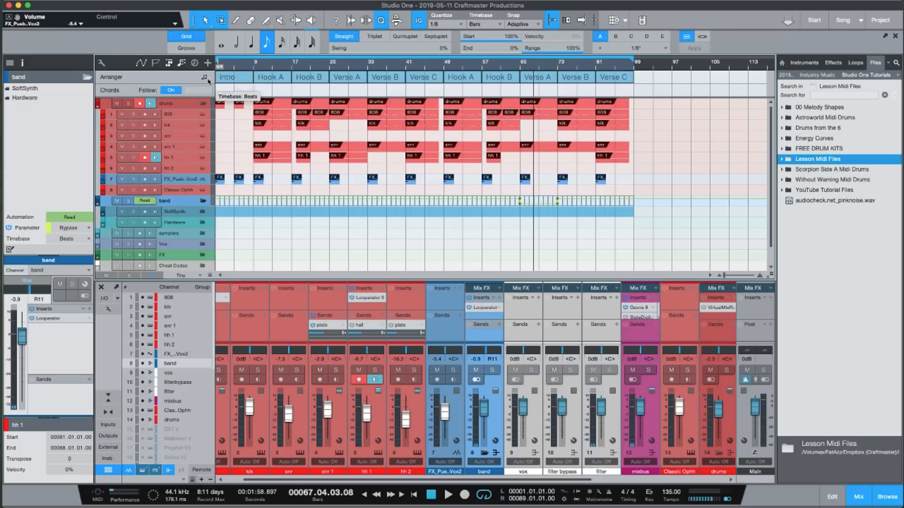
pyautogui.moveTo(586, 86)
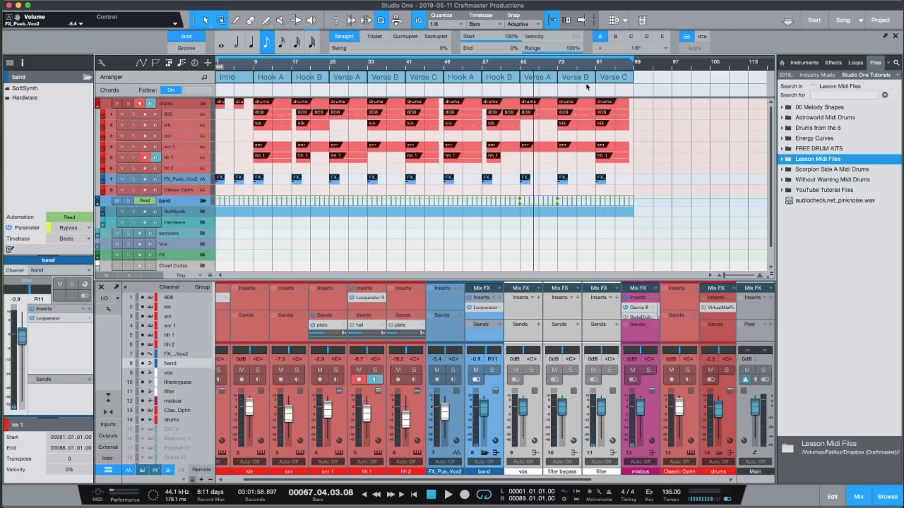